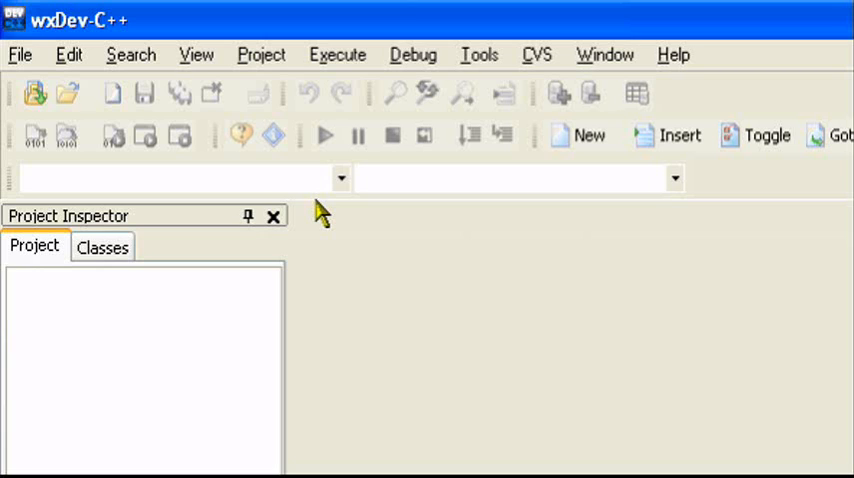
pyautogui.moveTo(330, 210)
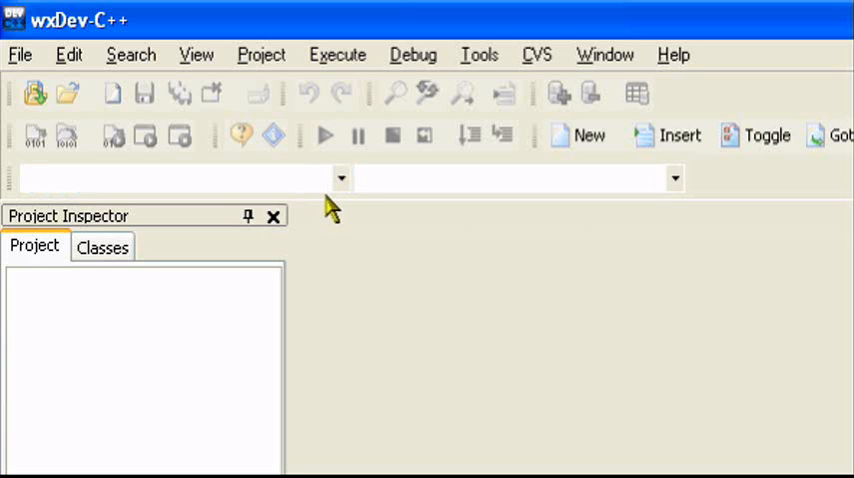
pyautogui.moveTo(320, 212)
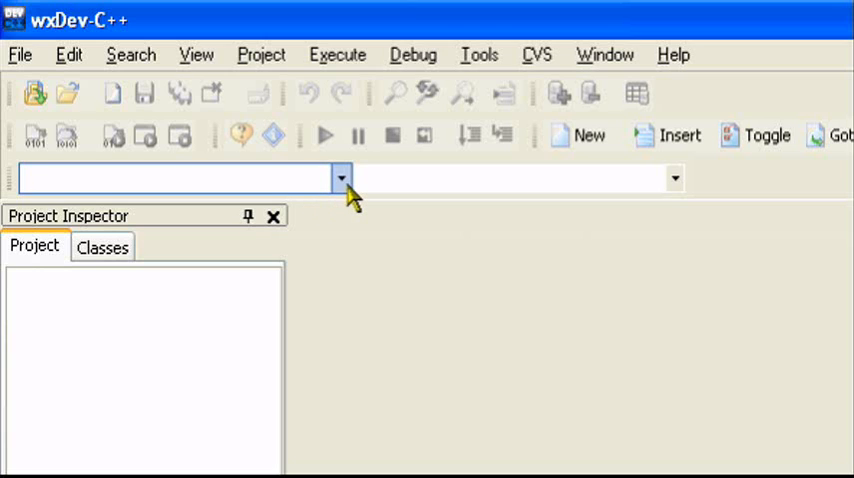
pyautogui.moveTo(344, 218)
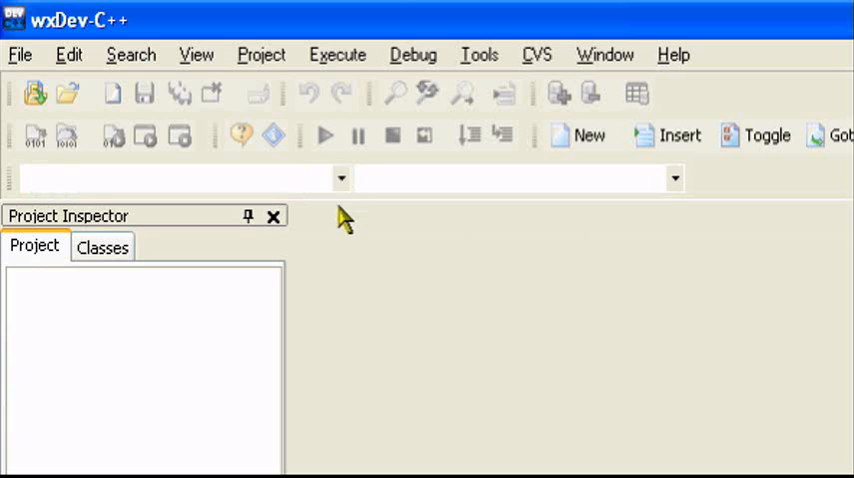
pyautogui.moveTo(318, 96)
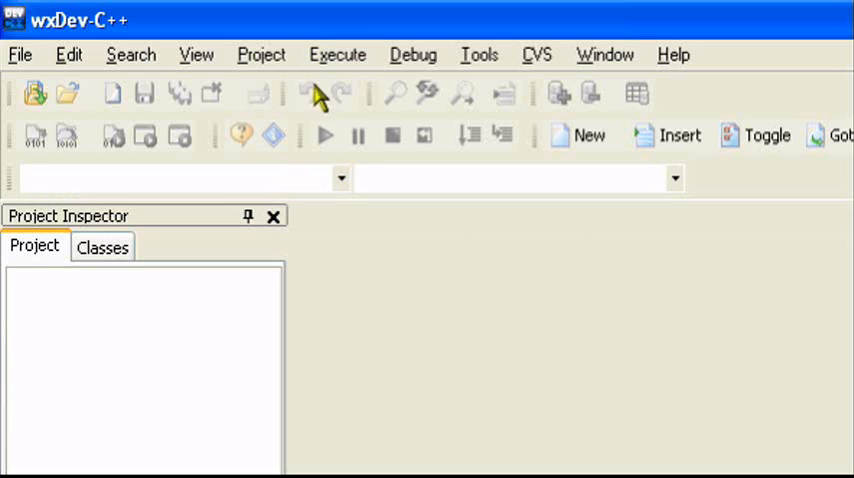
pyautogui.moveTo(330, 228)
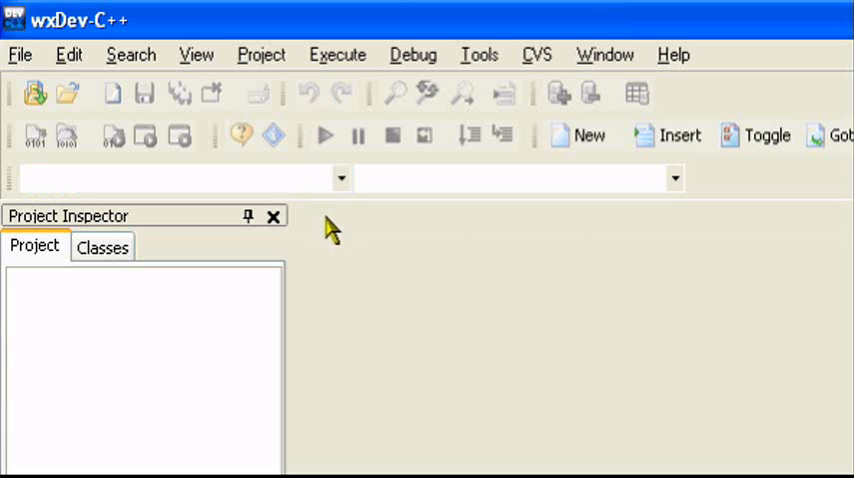
pyautogui.moveTo(304, 230)
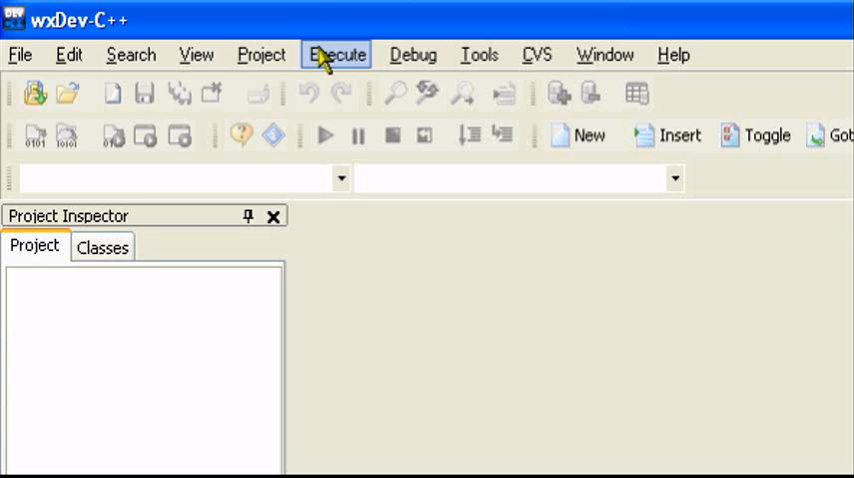
# Browse the Tools, version control, Help, Project and View menus to survey their commands
pyautogui.click(336, 54)
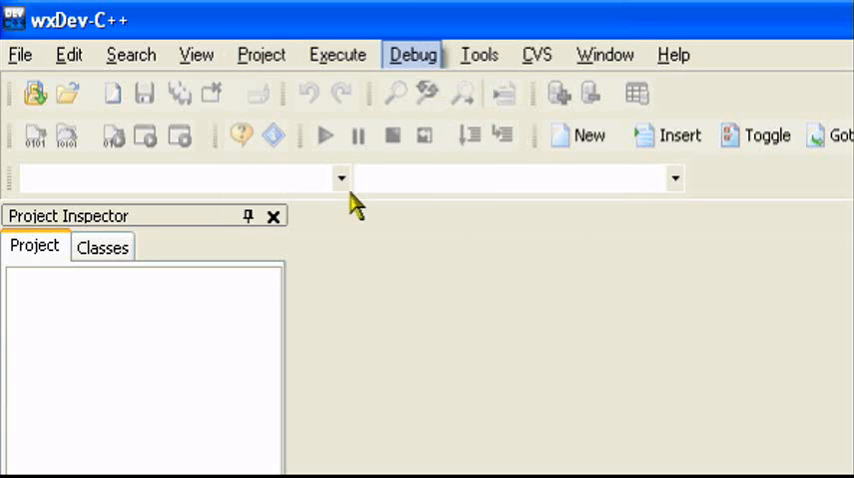
pyautogui.moveTo(340, 250)
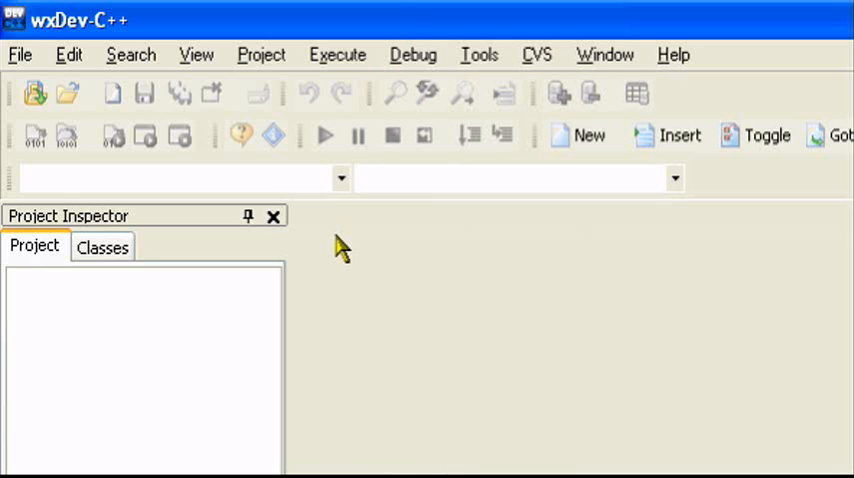
pyautogui.moveTo(476, 164)
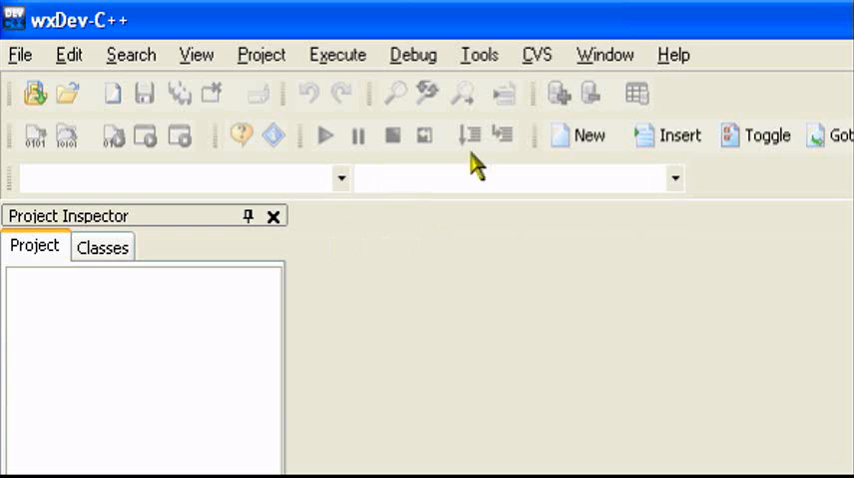
pyautogui.moveTo(476, 62)
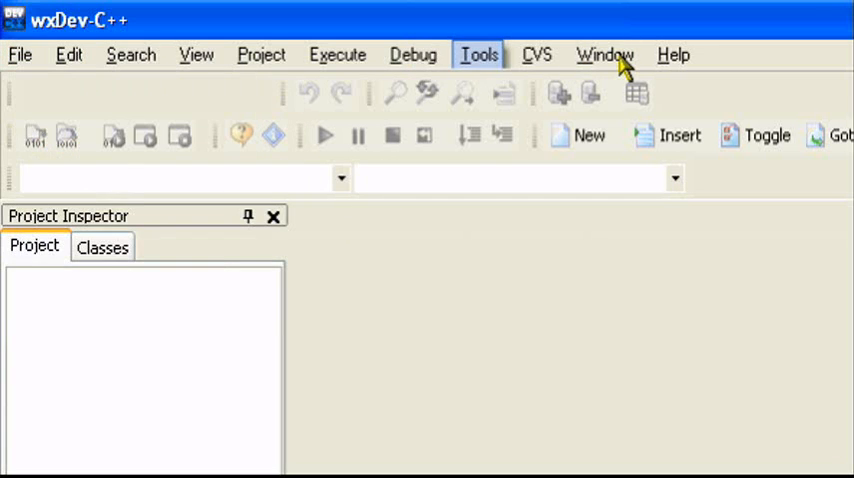
pyautogui.click(536, 56)
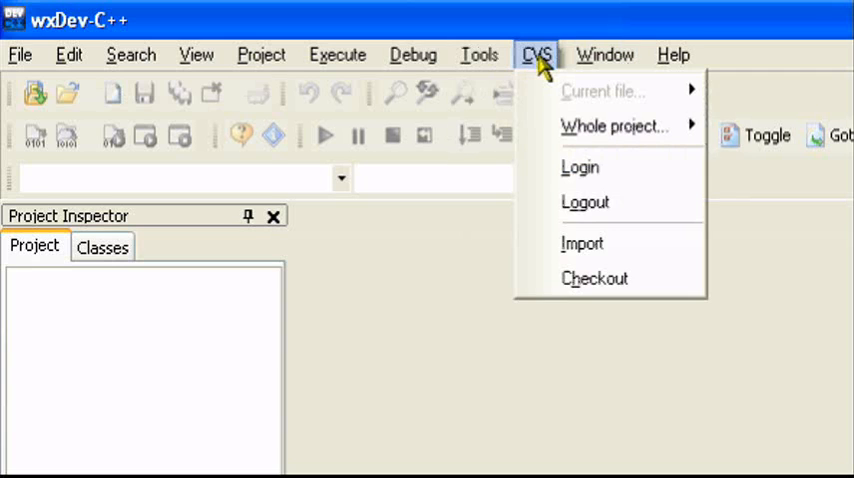
pyautogui.click(532, 56)
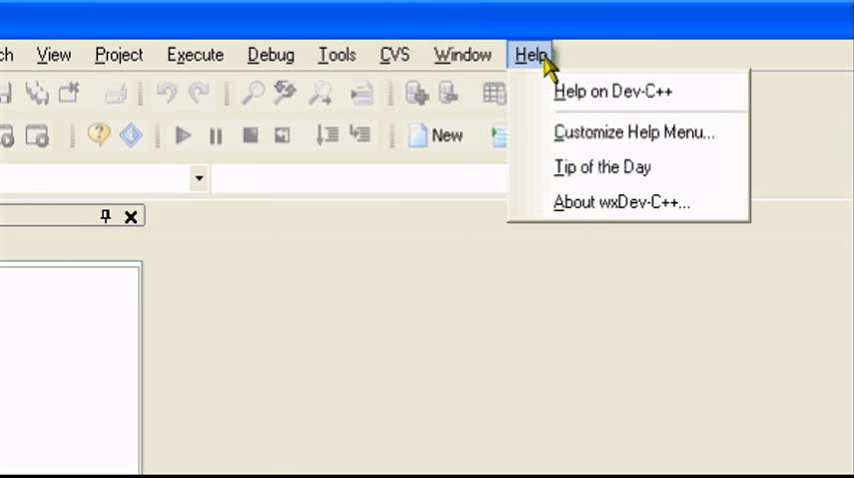
pyautogui.click(336, 54)
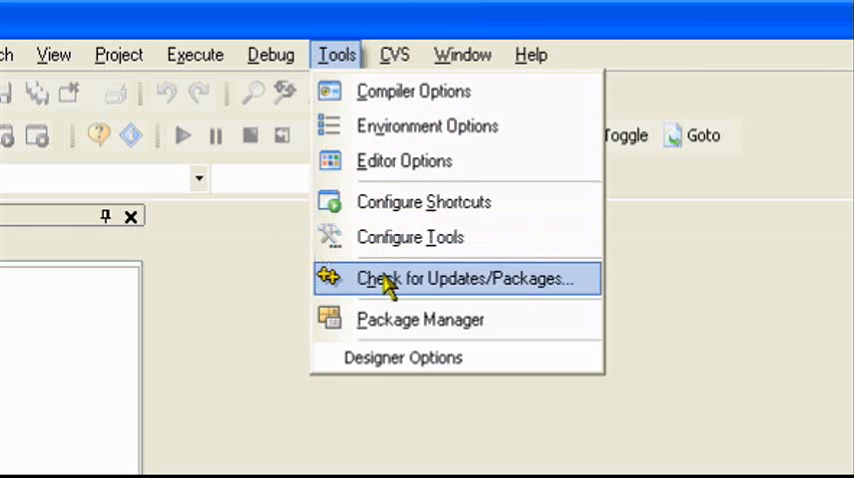
pyautogui.moveTo(336, 290)
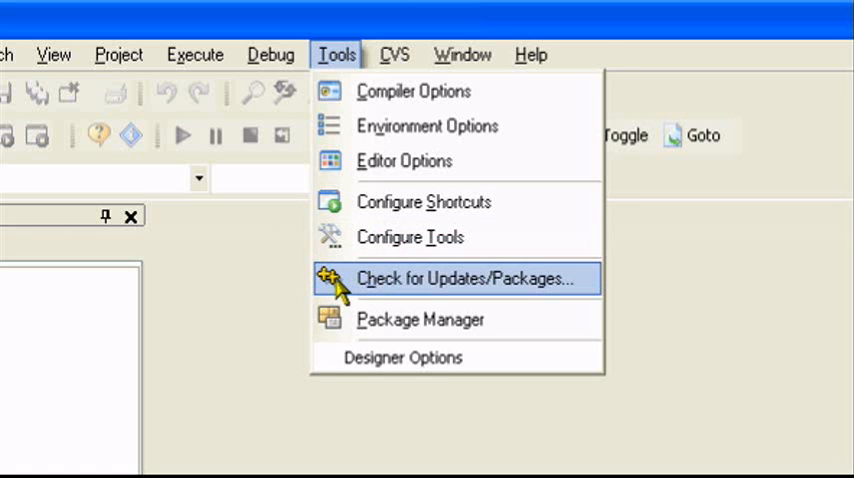
pyautogui.moveTo(470, 236)
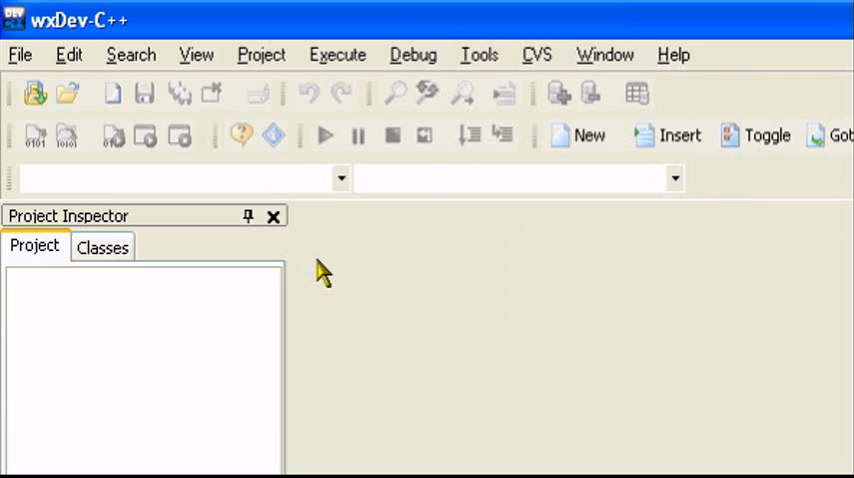
pyautogui.click(260, 54)
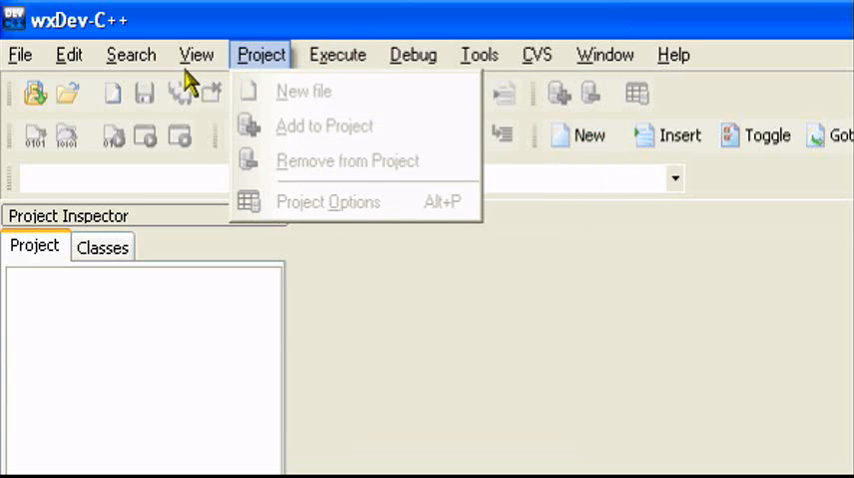
pyautogui.click(196, 54)
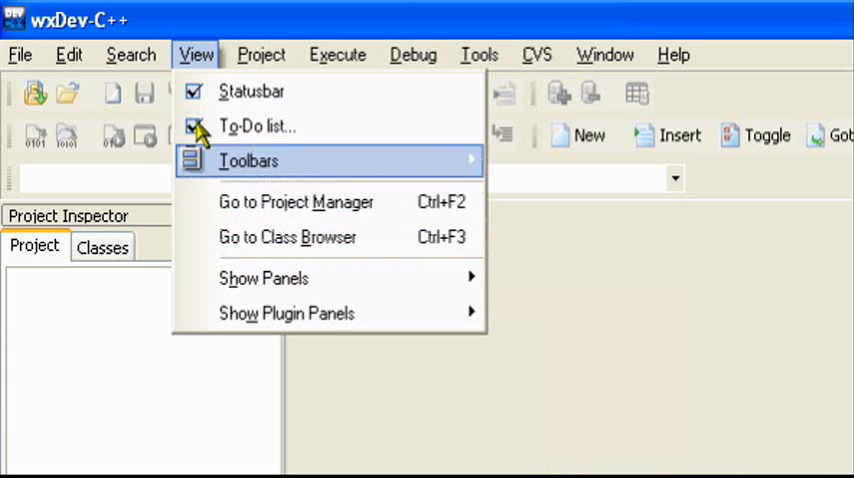
# Review the Edit and File menus, then create a new empty source file Untitled1
pyautogui.click(68, 54)
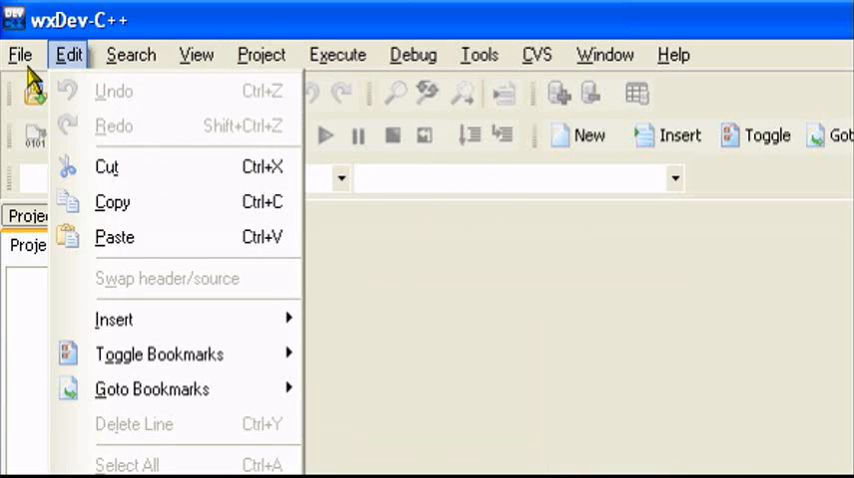
pyautogui.click(20, 56)
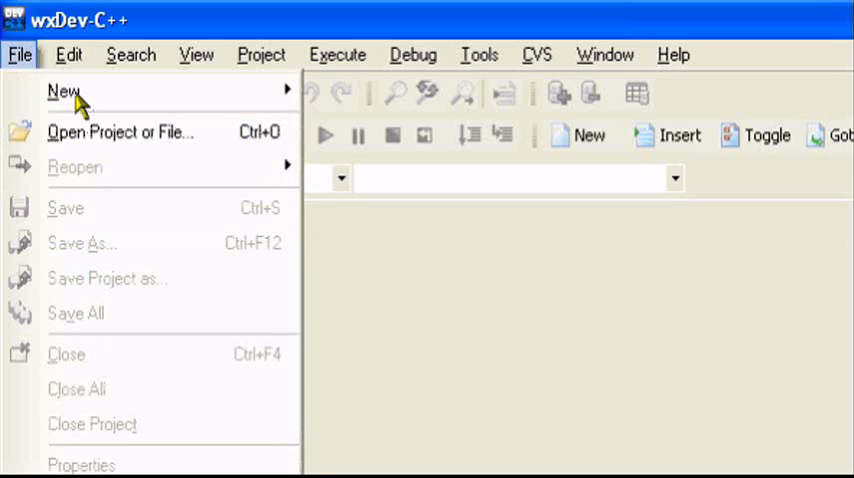
pyautogui.click(68, 56)
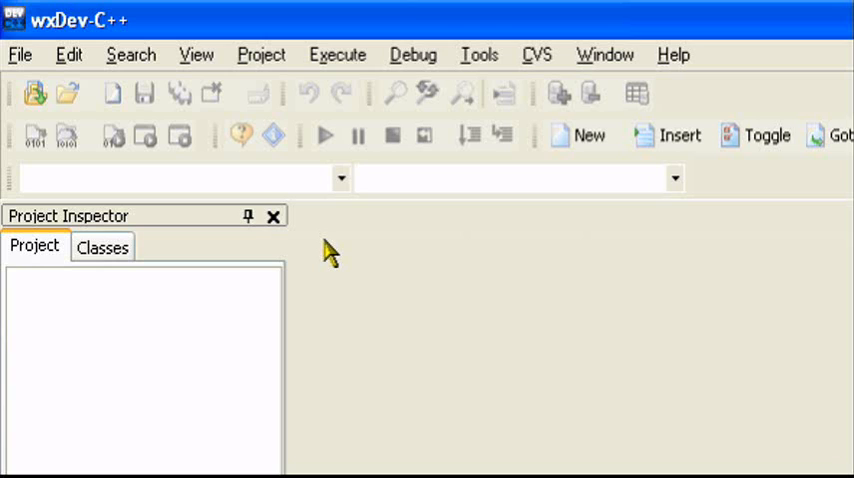
pyautogui.moveTo(412, 56)
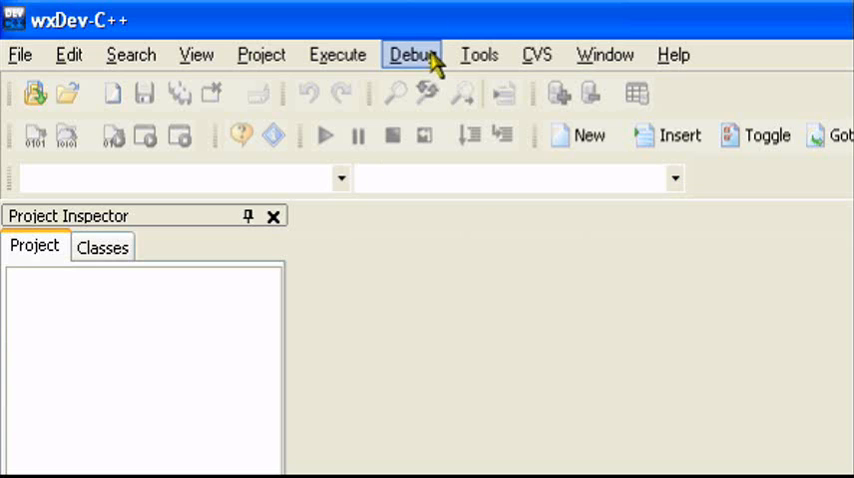
pyautogui.moveTo(296, 240)
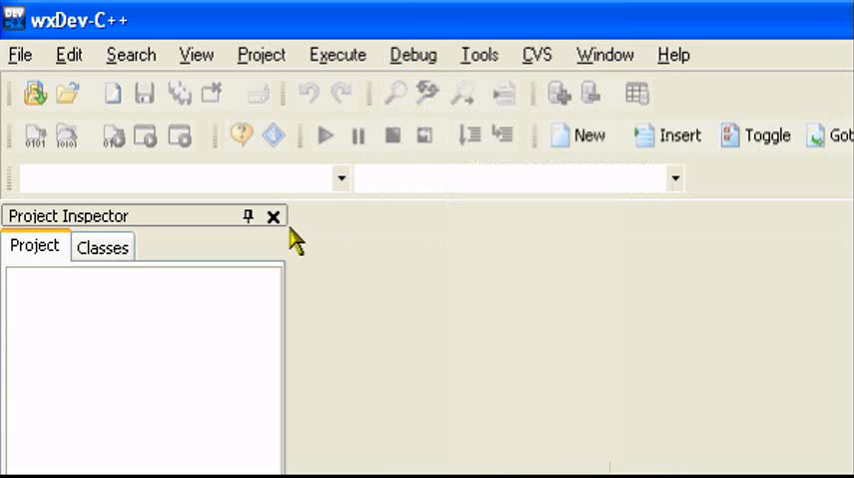
pyautogui.click(20, 54)
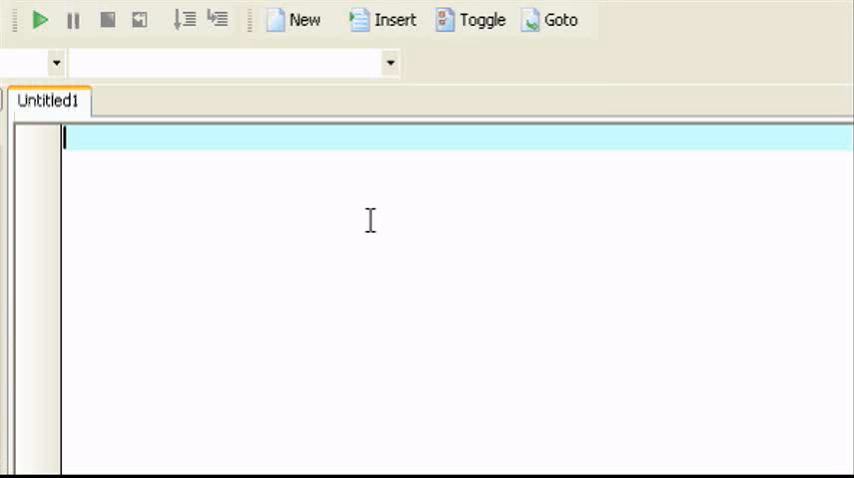
pyautogui.moveTo(344, 332)
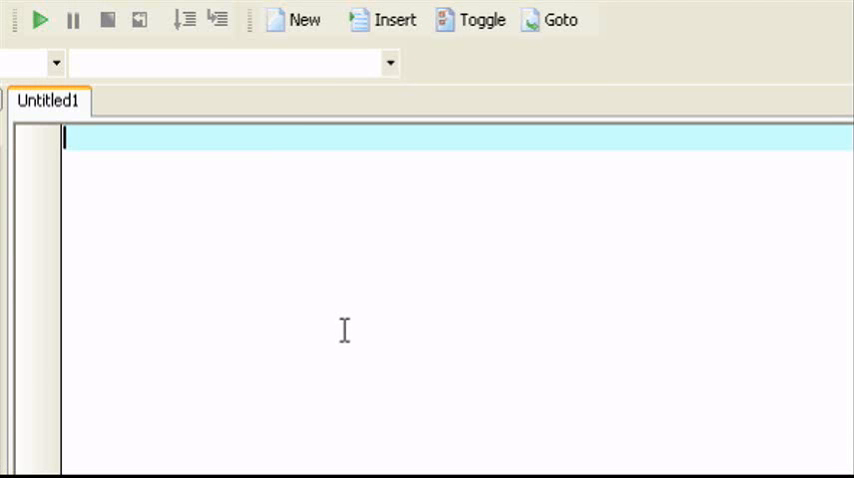